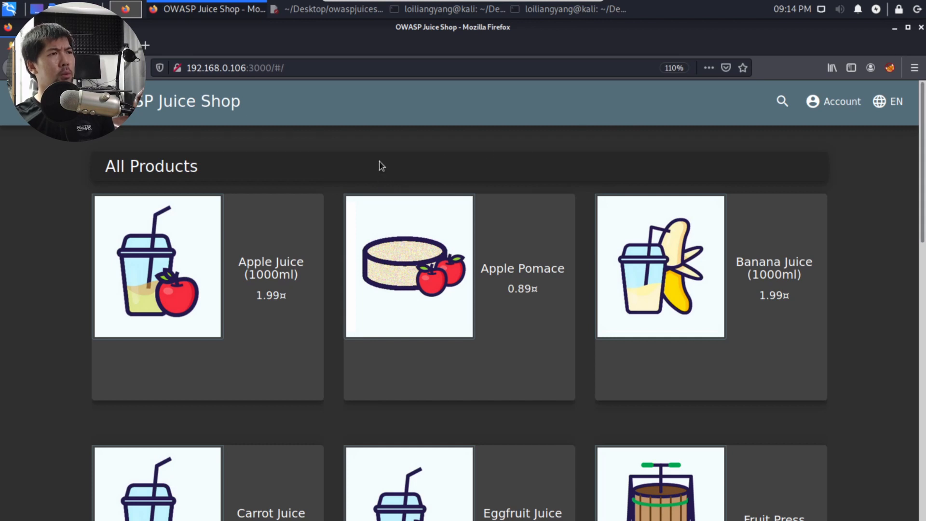
mouse_move(238, 222)
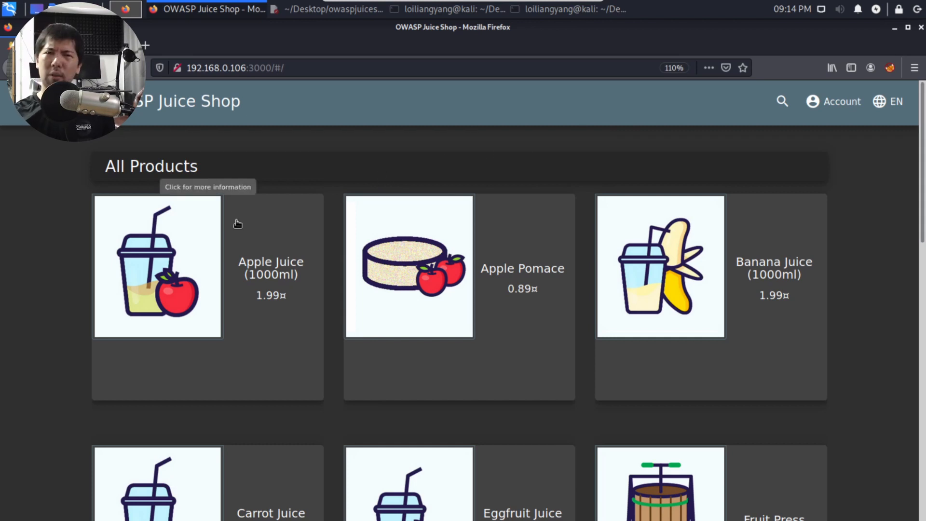
mouse_move(315, 210)
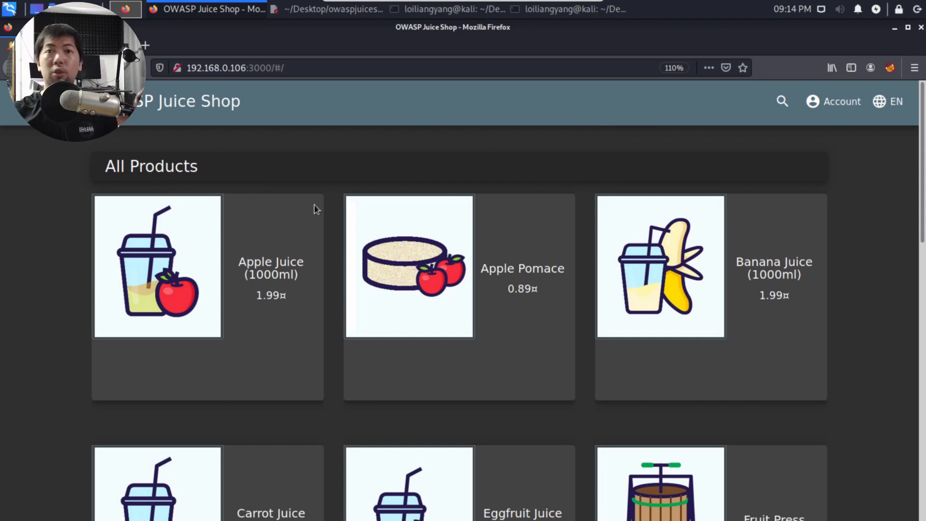
mouse_move(247, 239)
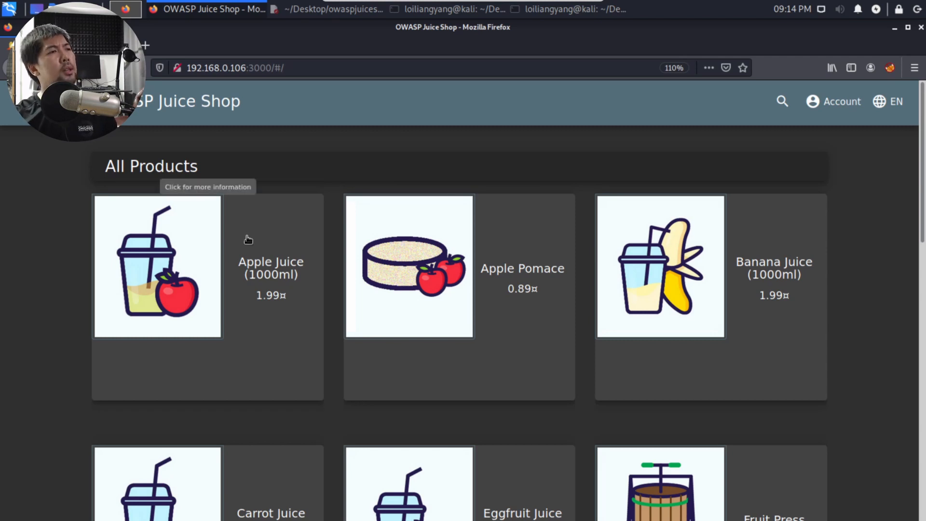
mouse_move(368, 206)
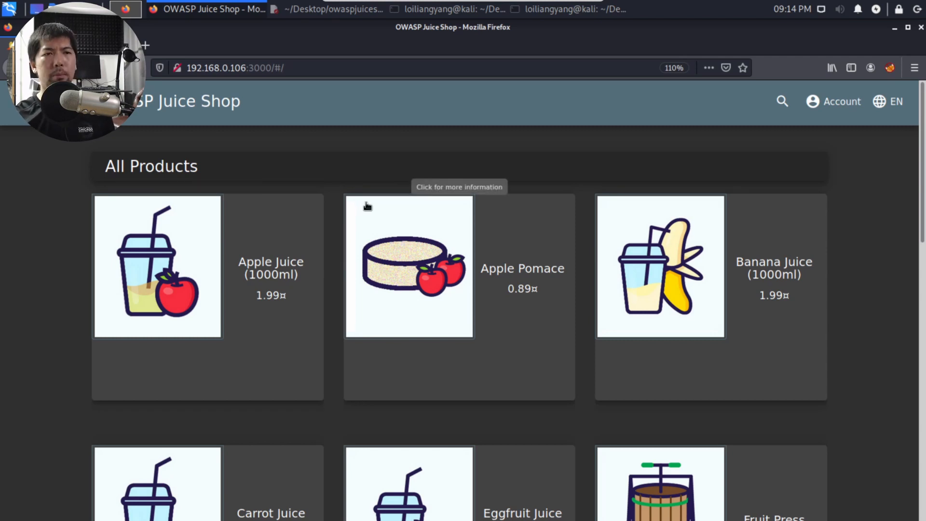
scroll("down", 3)
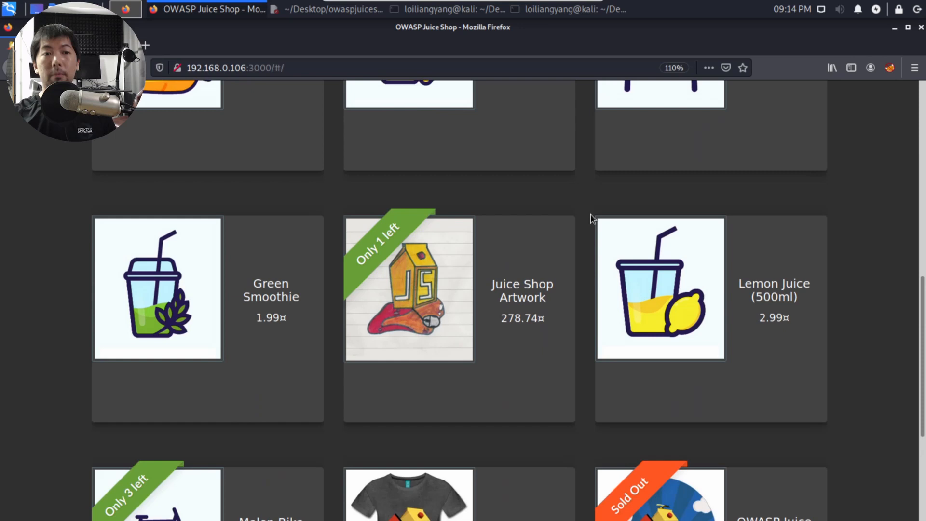
scroll("down", 3)
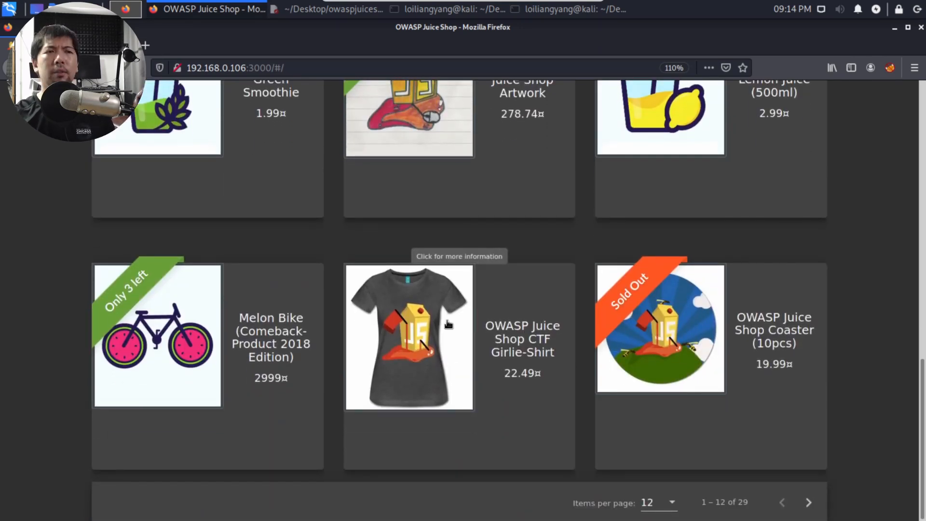
mouse_move(502, 277)
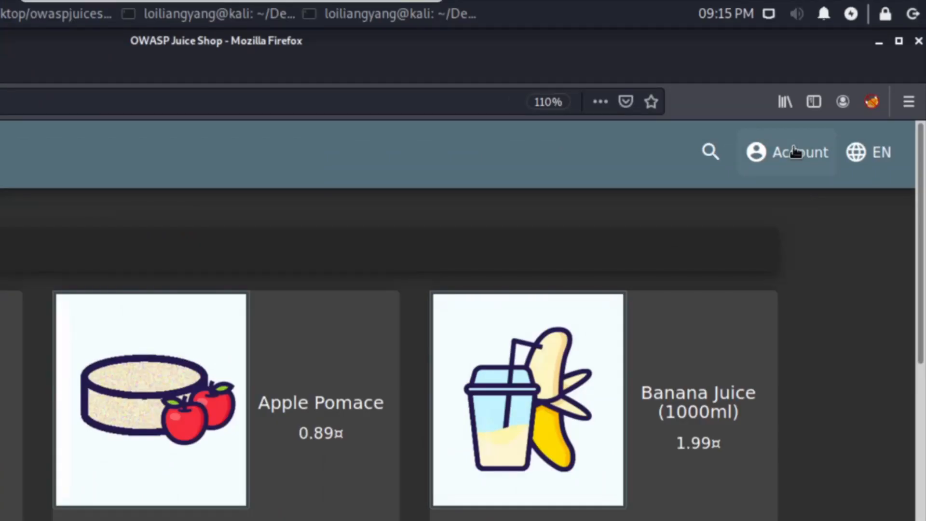
left_click(787, 152)
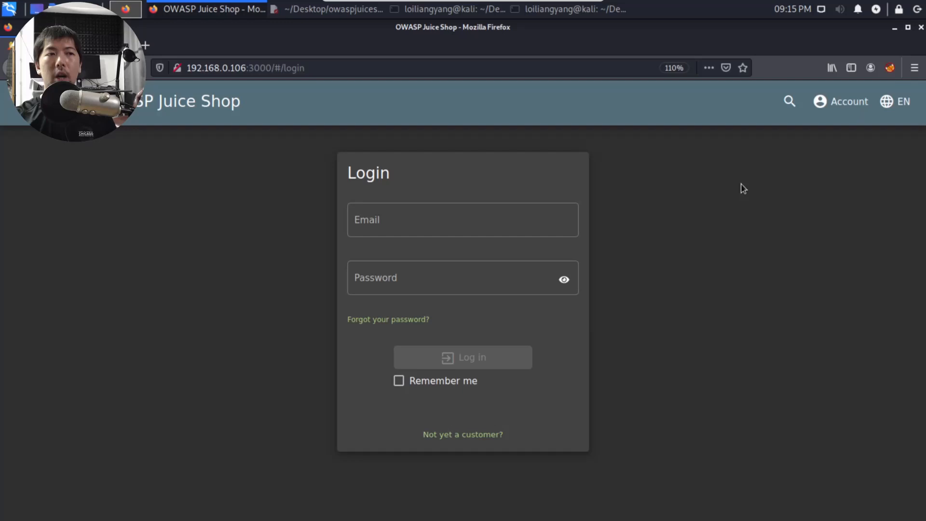
mouse_move(610, 219)
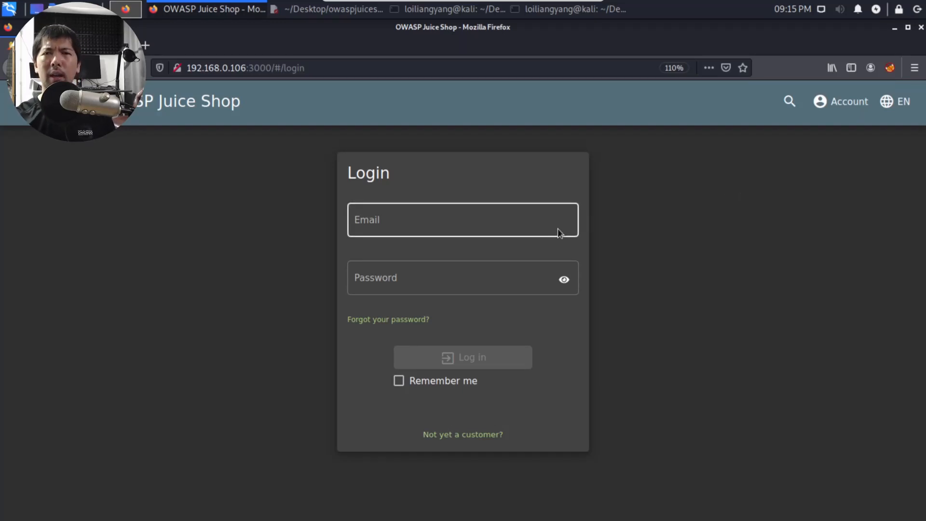
left_click(462, 219)
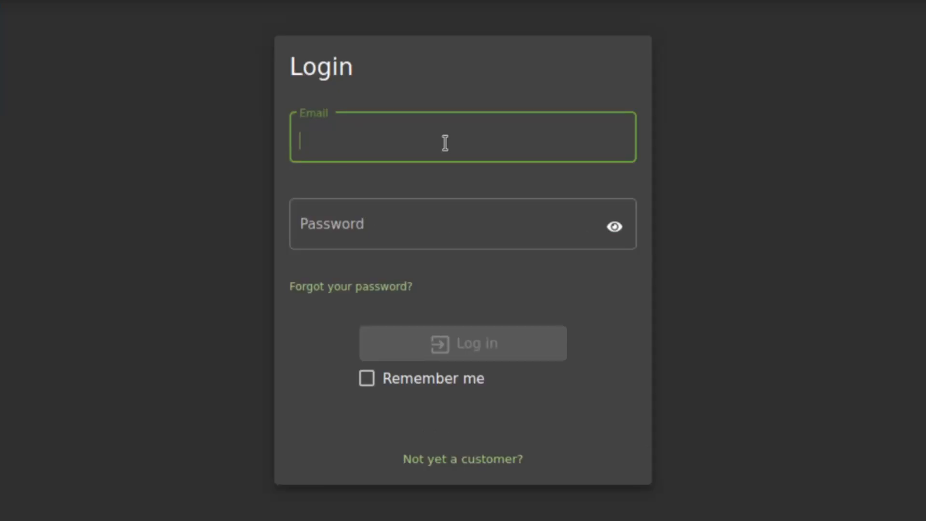
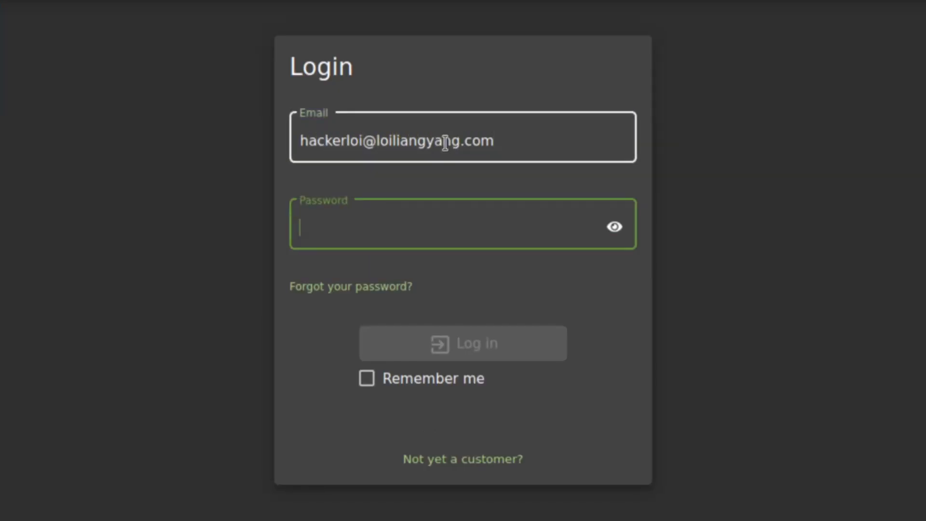
type("password")
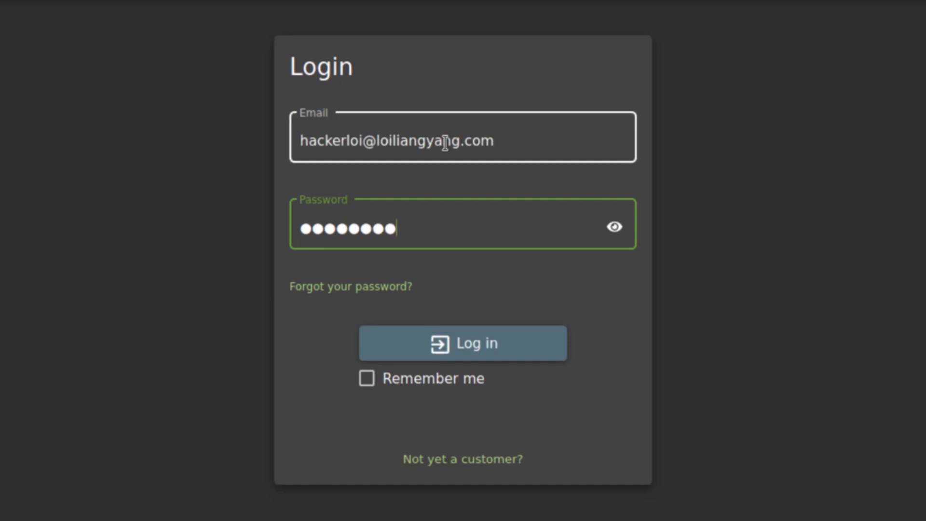
left_click(462, 342)
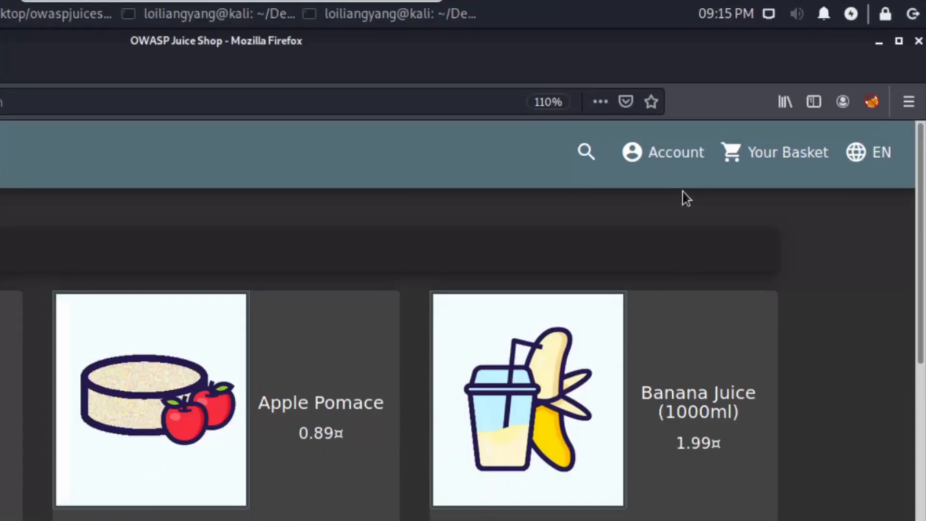
left_click(663, 152)
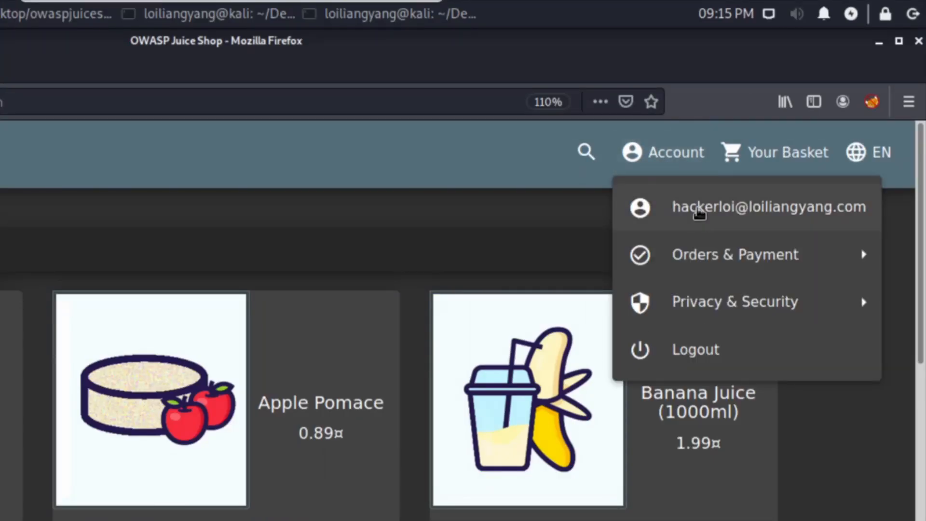
left_click(767, 206)
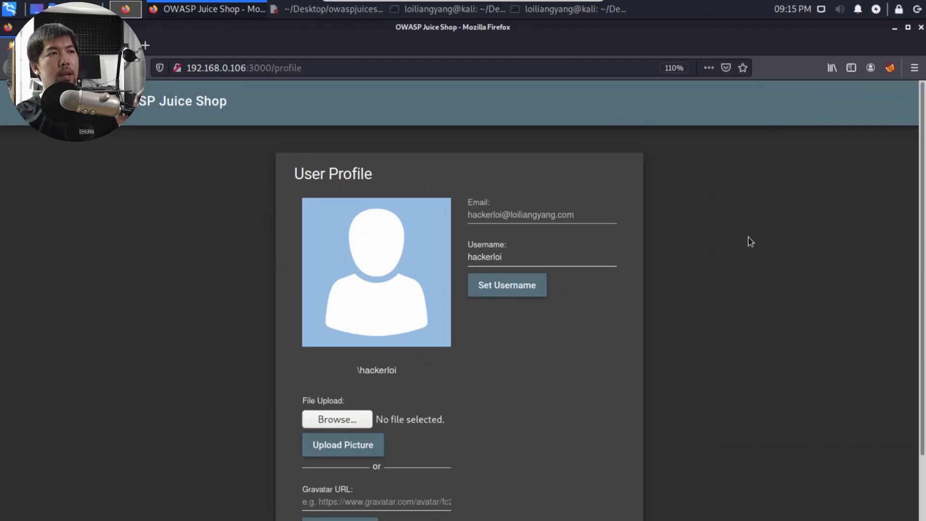
key("ctrl+plus")
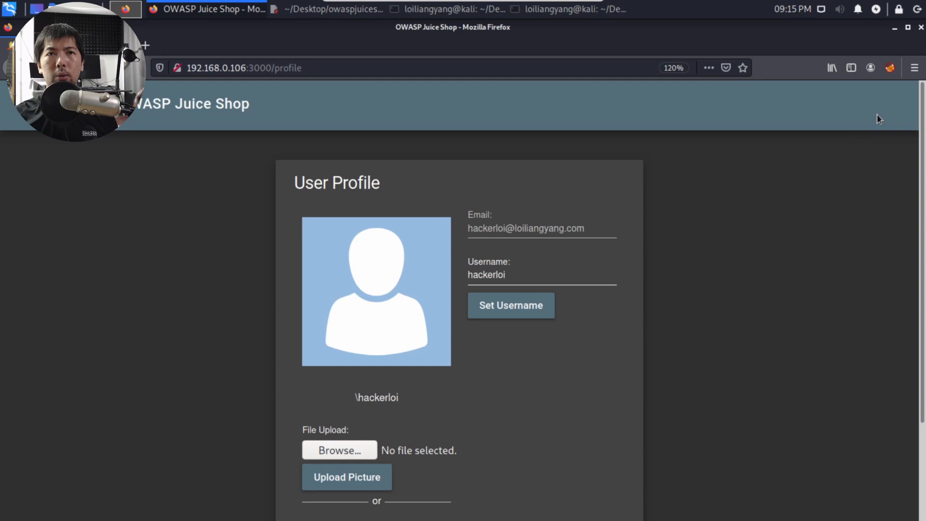
left_click(910, 28)
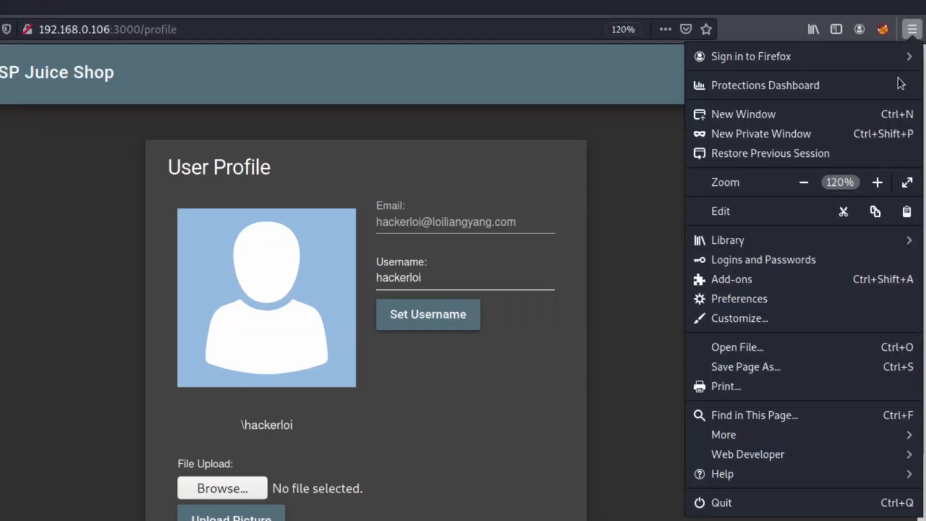
left_click(748, 455)
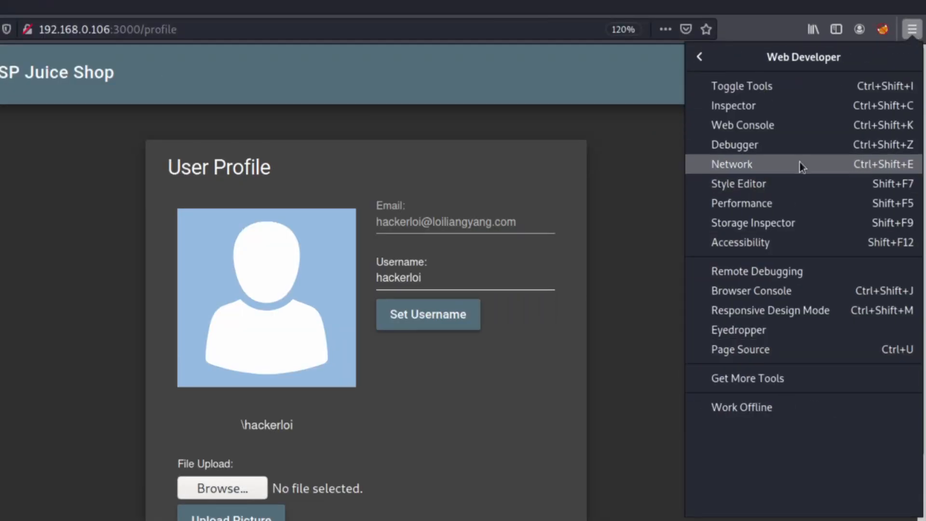
left_click(732, 164)
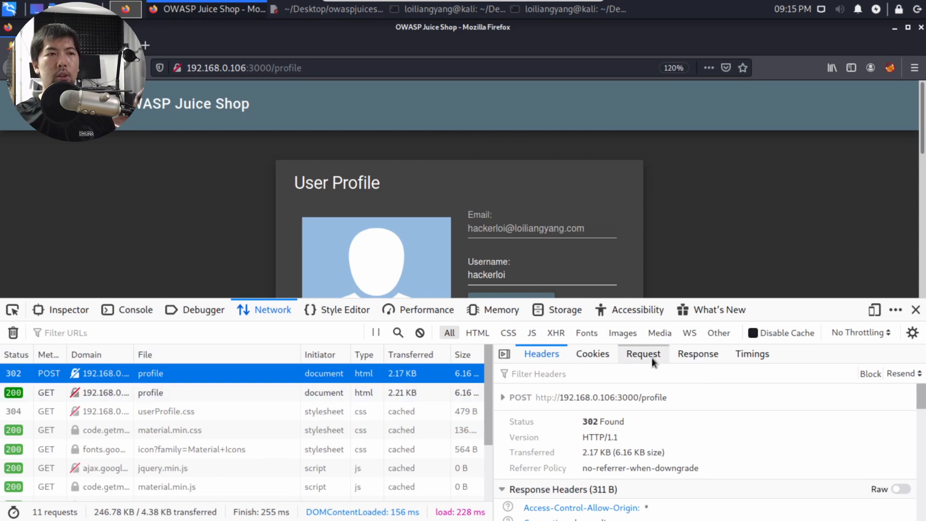
left_click(642, 353)
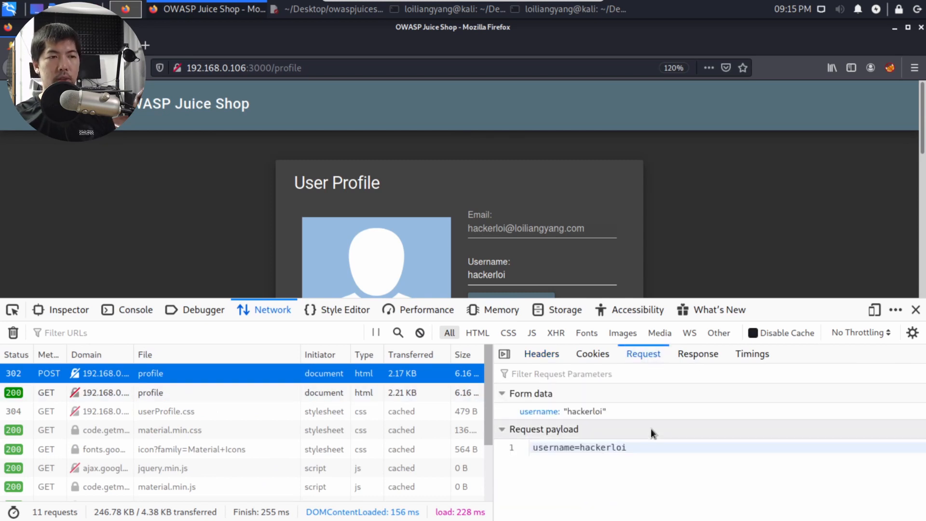
mouse_move(606, 450)
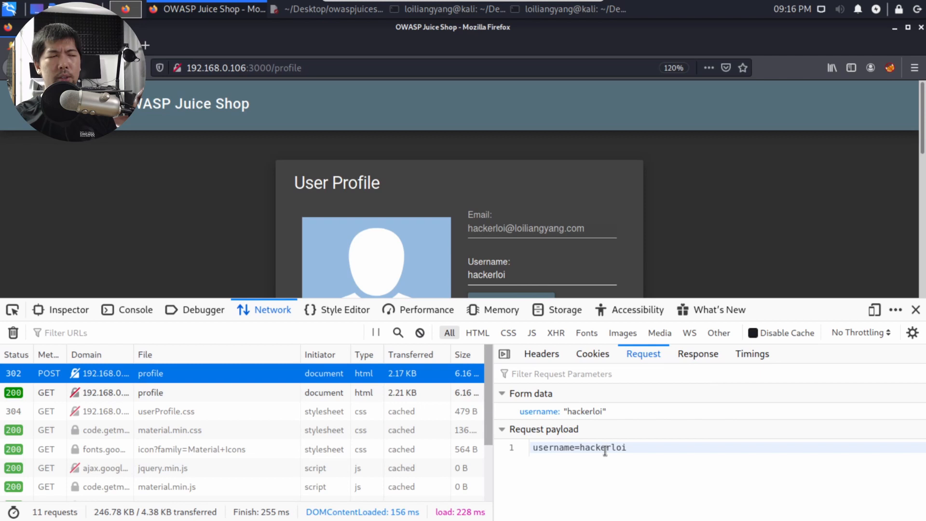
left_click(915, 309)
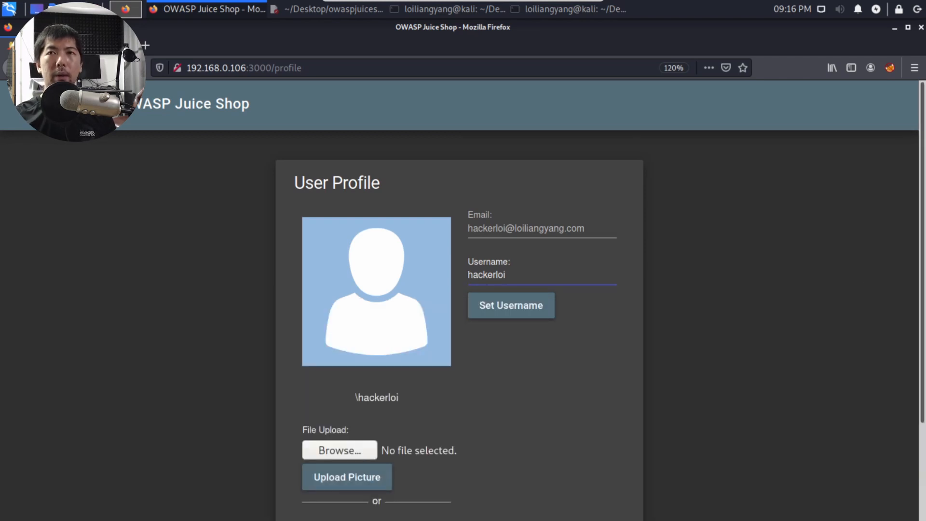
Switch from the profile page to the CSRF HTML file in Mousepad.
left_click(469, 274)
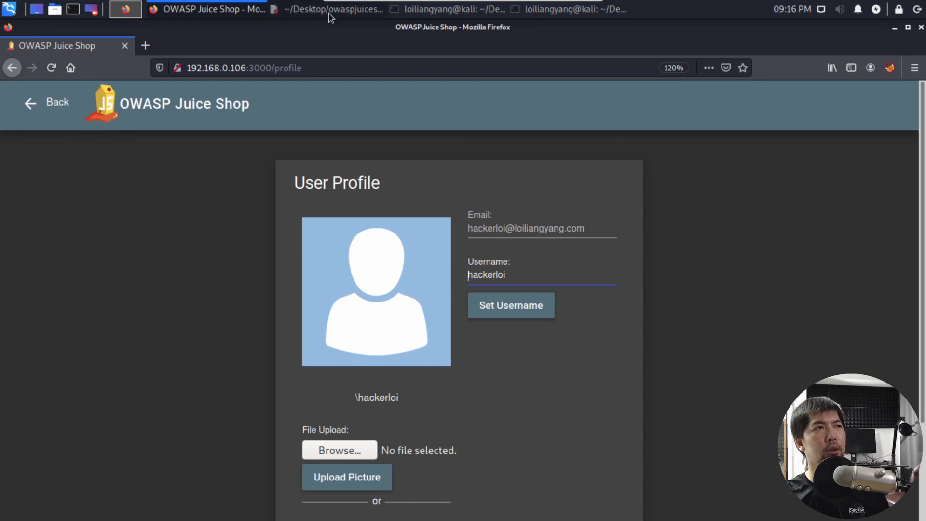
left_click(124, 9)
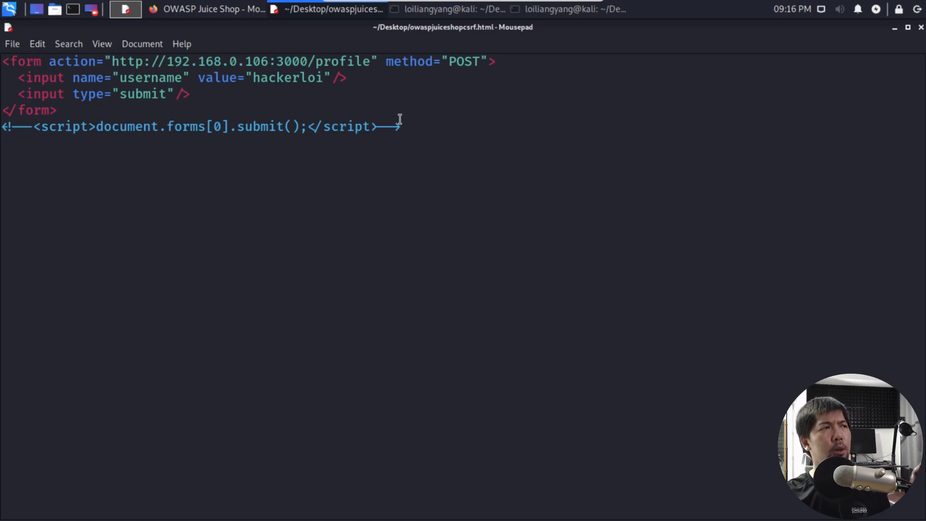
Bring up a terminal beside Mousepad for launching the CSRF file from the Desktop.
left_click(56, 110)
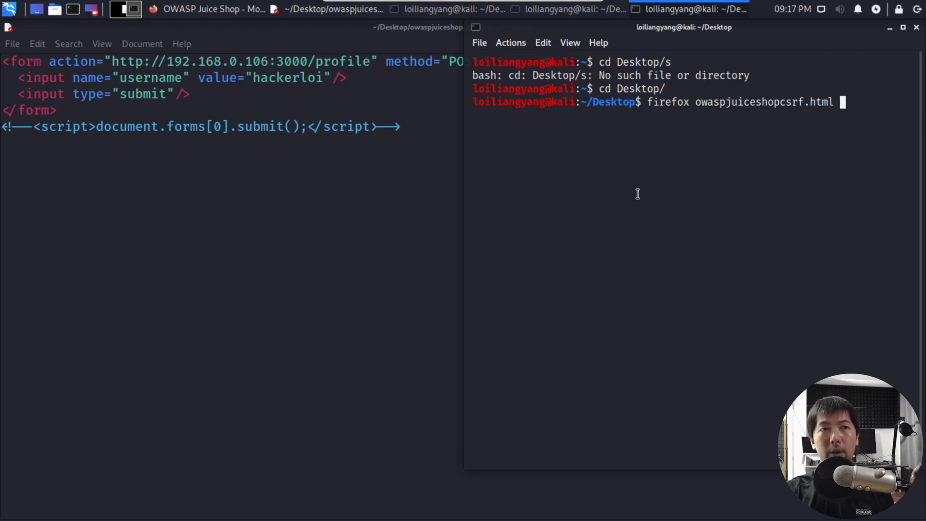
Run the firefox command so the CSRF file with the hackerloi form loads in a new tab.
key("Return")
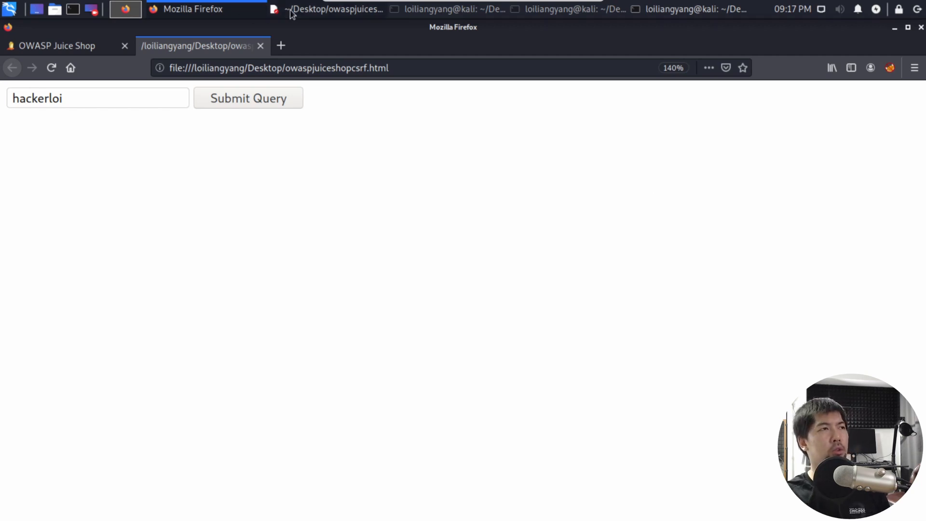
Uncomment the auto-submit script in the CSRF file and re-enter 'firefox owaspjuiceshopcsrf.html' in the terminal.
left_click(125, 9)
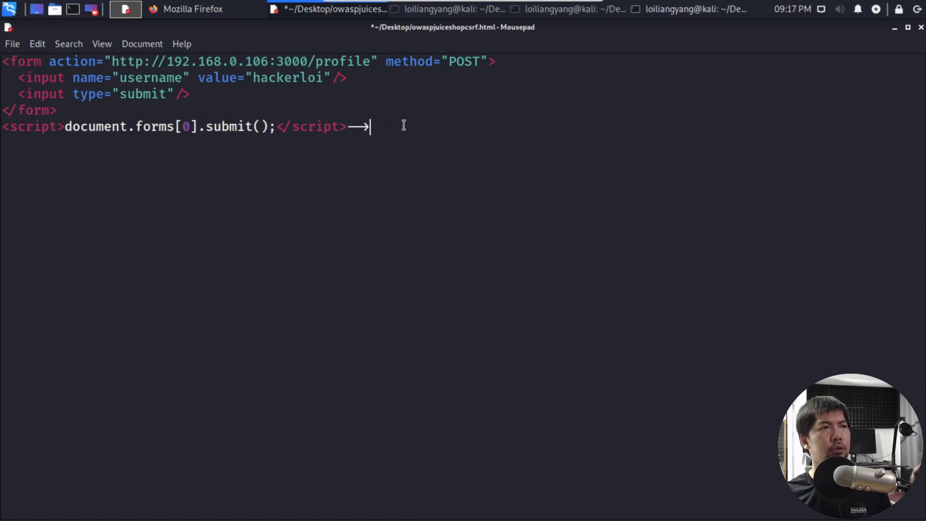
key("BackSpace")
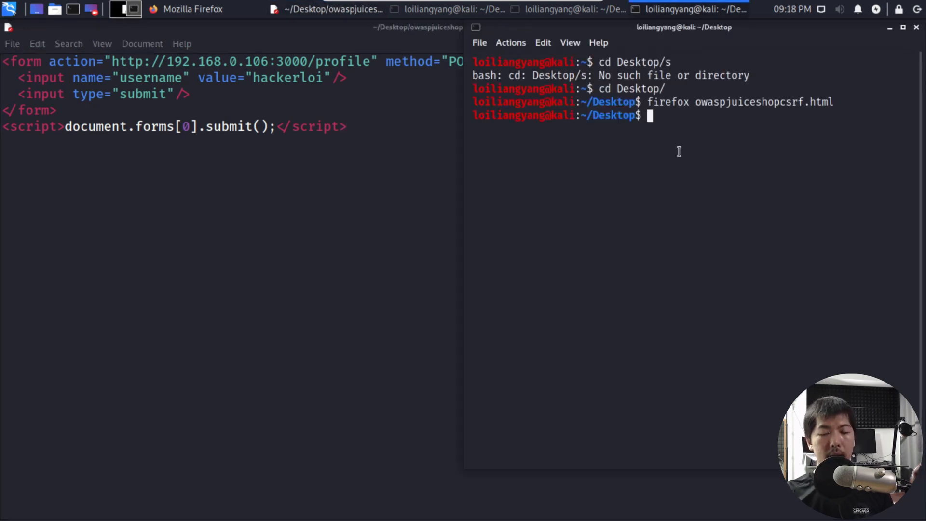
type("firefox owaspjuiceshopcsrf.html")
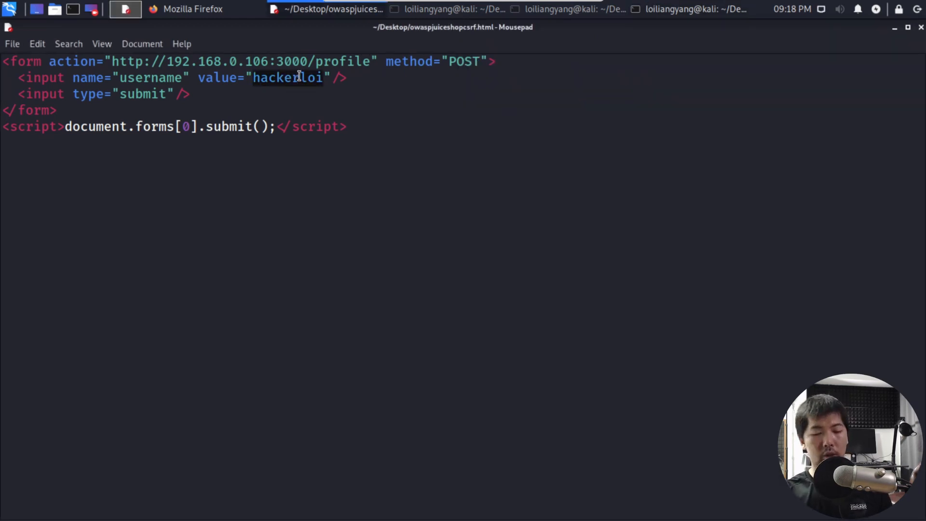
Set the form's username value to 'anonymous' and relaunch the page so it auto-submits to the profile.
type("anonymous")
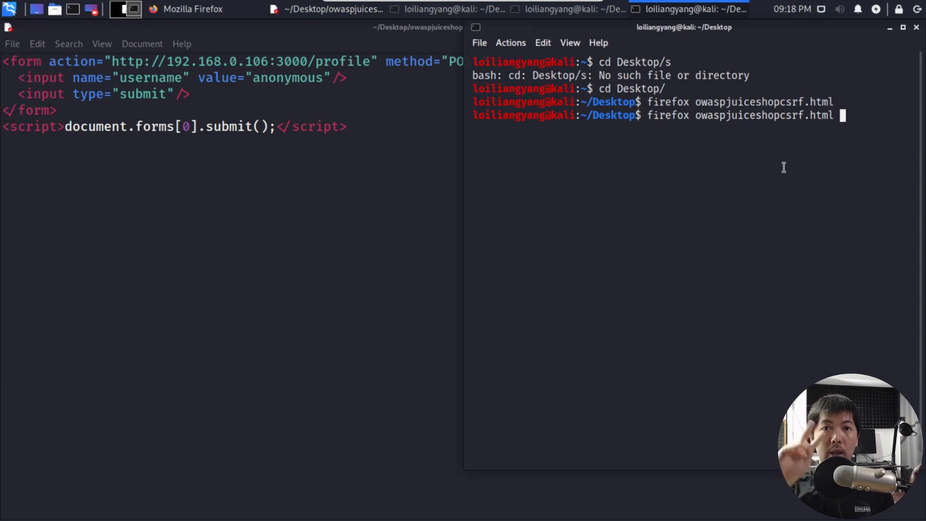
key("Return")
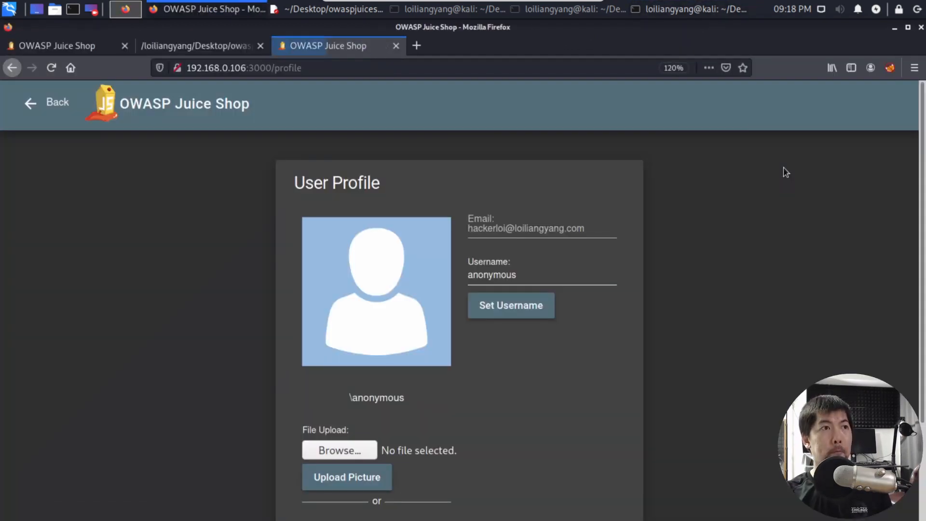